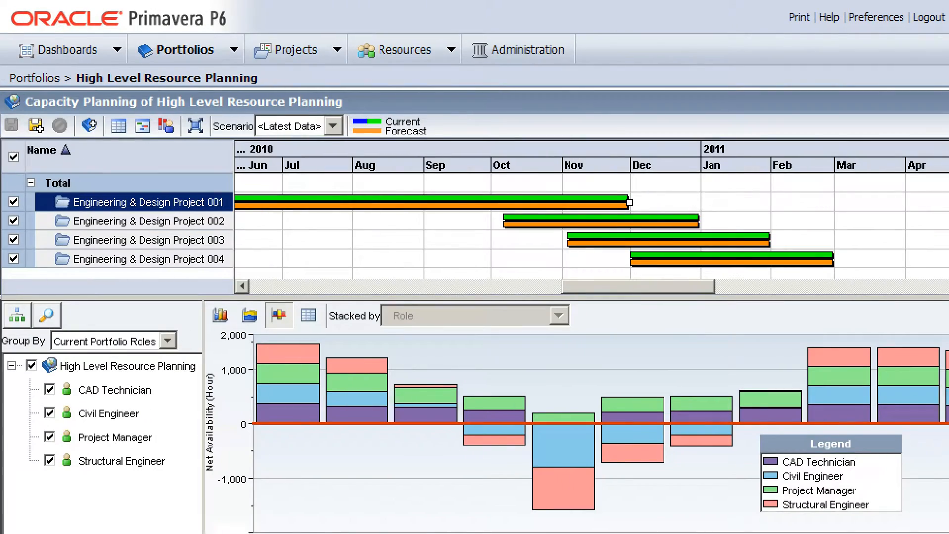
Show the Exec Dashboard, then the Project Performance scorecard with its cost variance by project chart
click(60, 50)
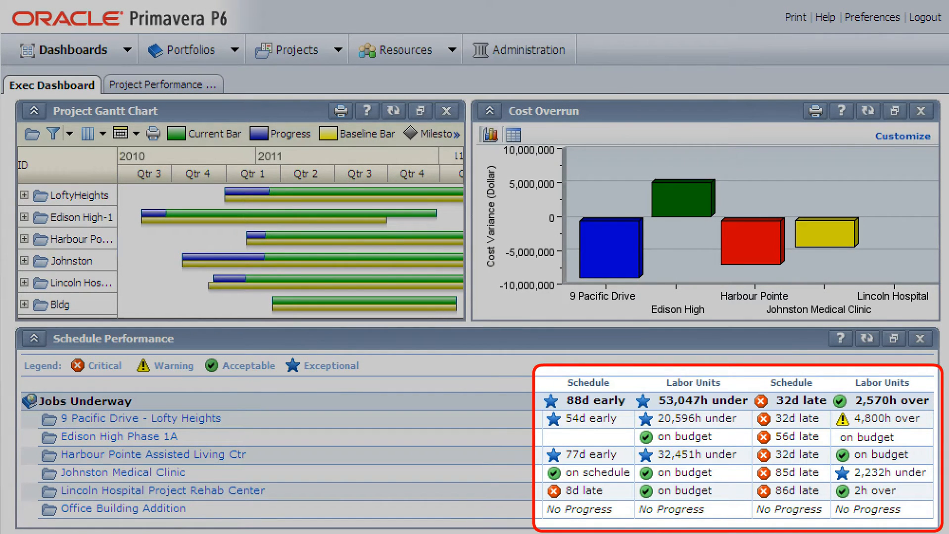
click(162, 82)
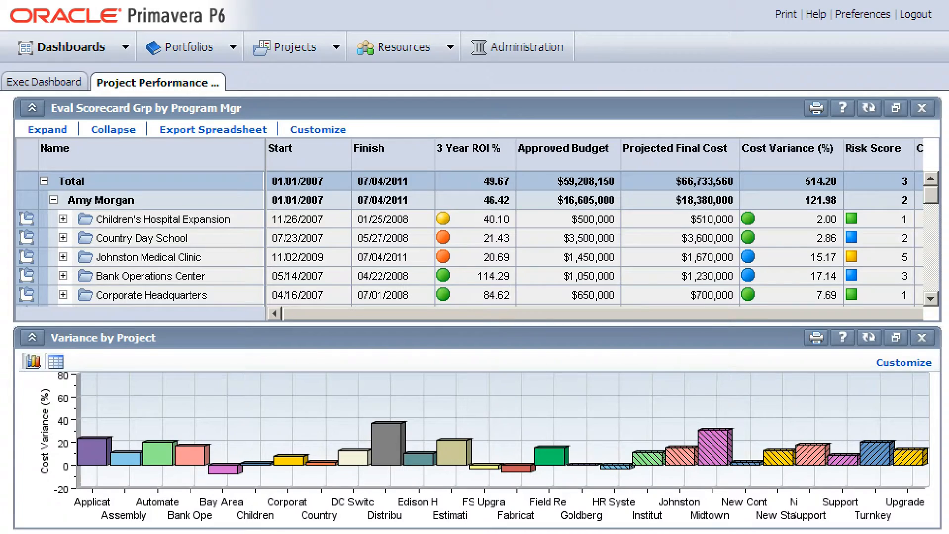